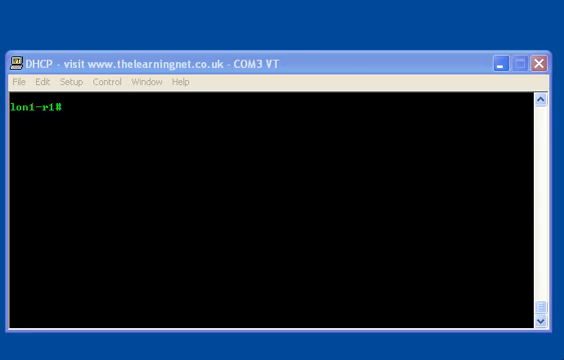
mouse_move(504, 62)
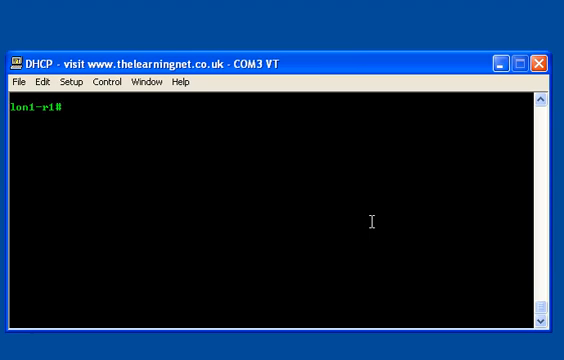
- Enter global configuration with 'conf t' and enable 'service dhcp', correcting the 'dchp' typo
text(con)
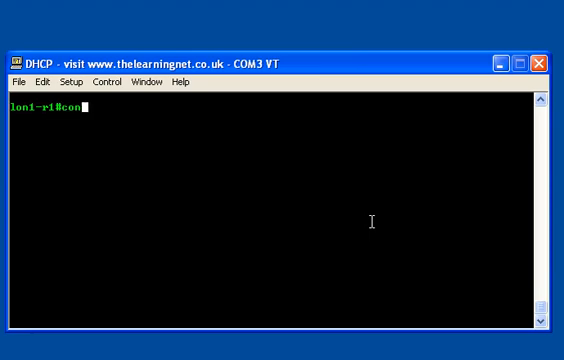
text(conf t)
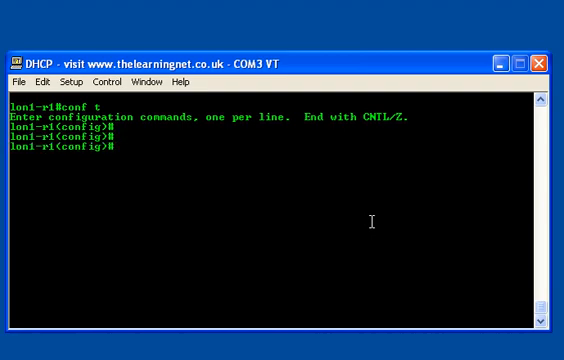
text(service)
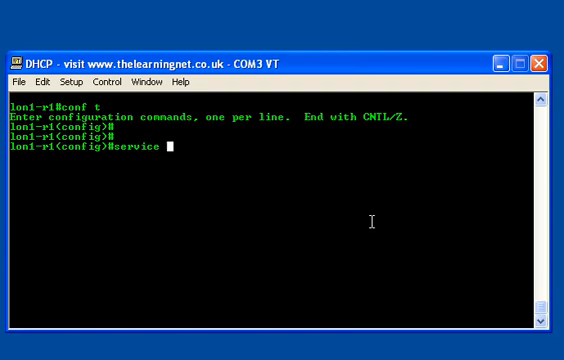
text(dch)
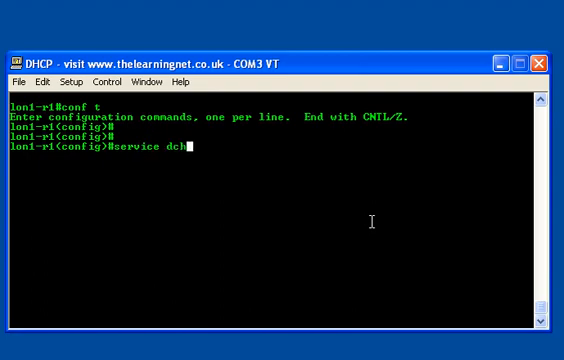
text(p)
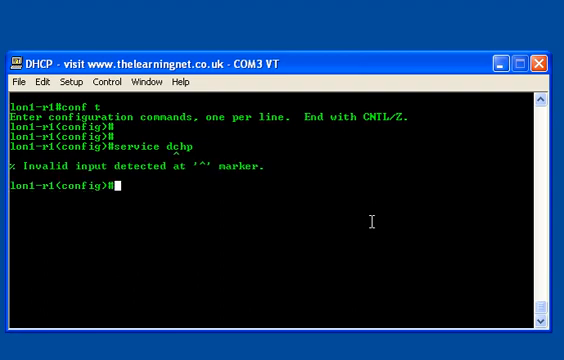
text(service dhcp)
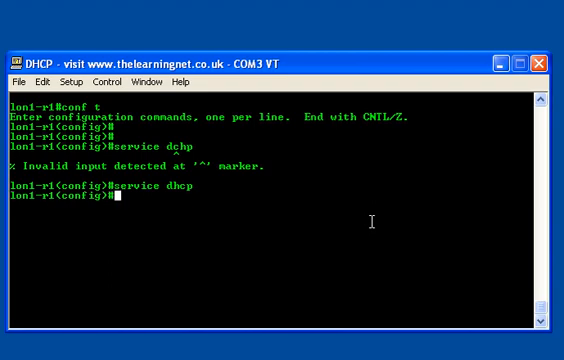
key(Return)
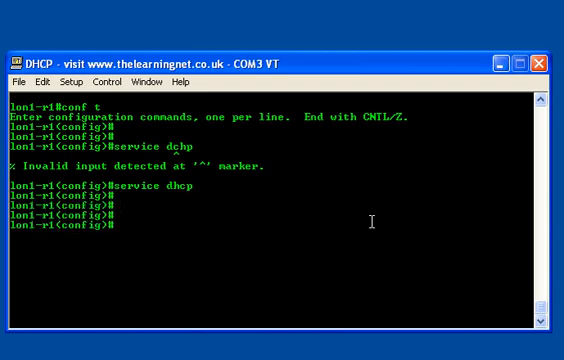
text(ip)
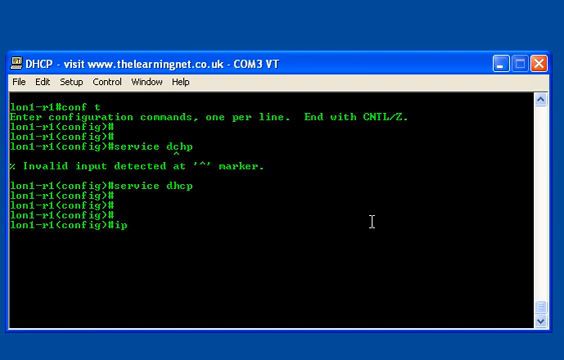
- Begin 'ip dhcp pool ?' to check pool name options, starting the name 'Net'
text(dc)
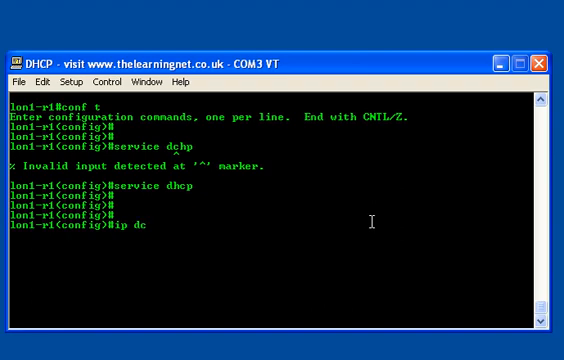
text(hcp)
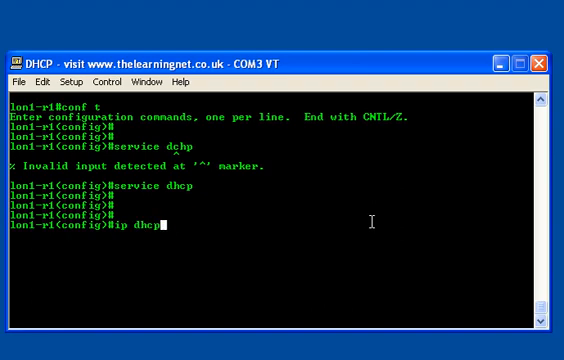
text(po)
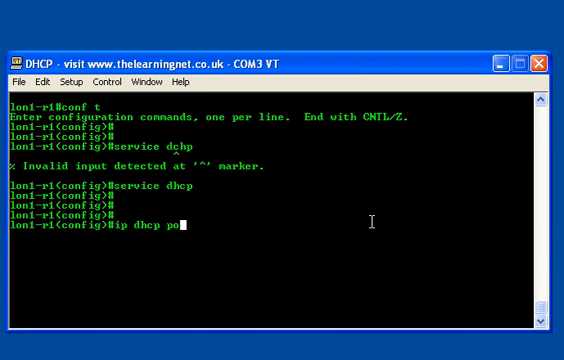
text(ol)
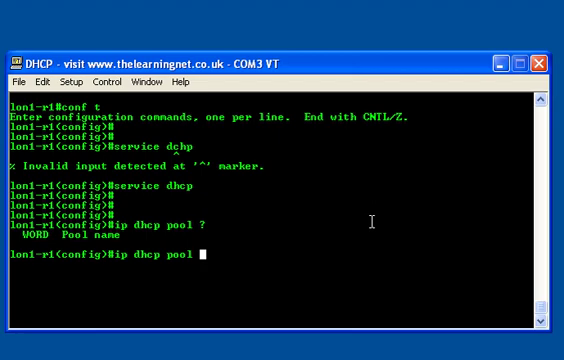
text(Net-)
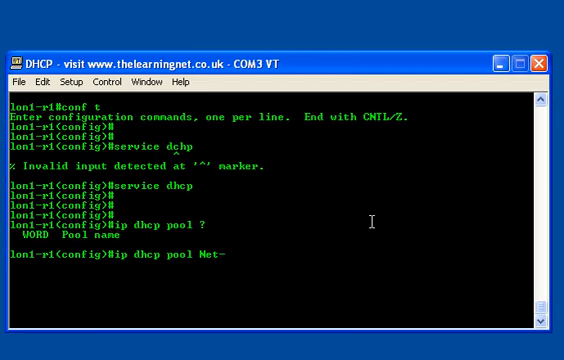
- Try pool names like Vlan-B and Net-192.168.10, then settle on 'ip dhcp pool Net-A'
text(Vlan)
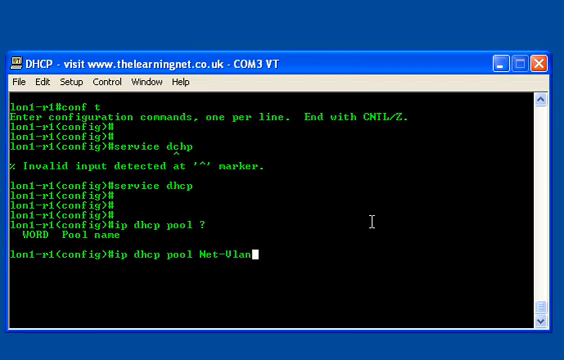
text(-B)
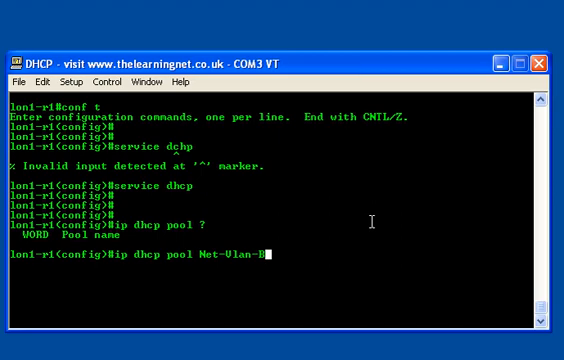
text(Net-1)
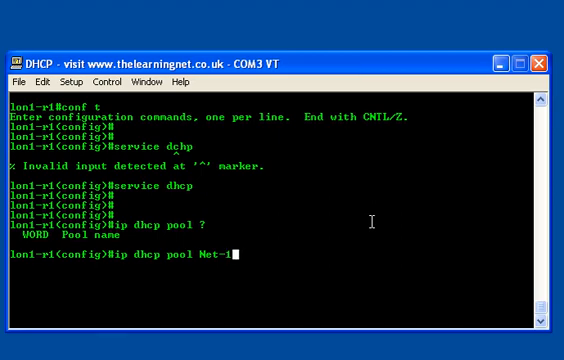
text(-192.168)
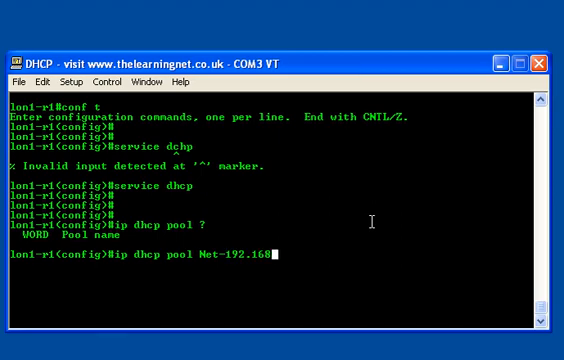
text(.1.)
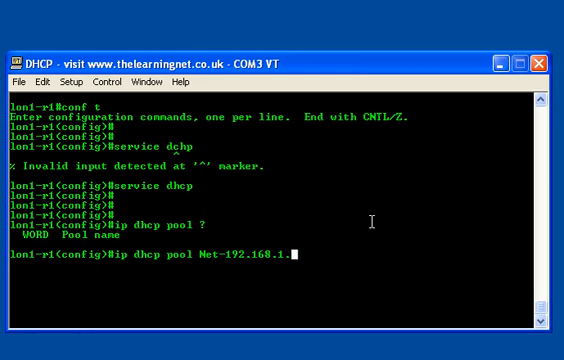
text(0)
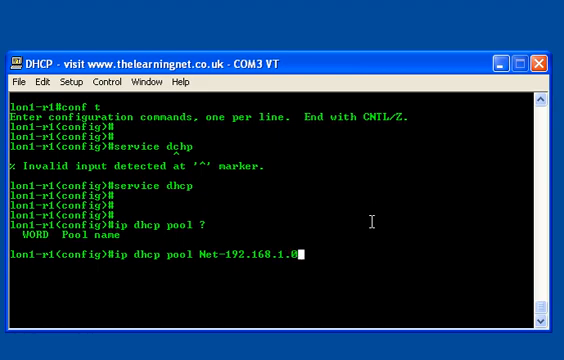
key(BackSpace)
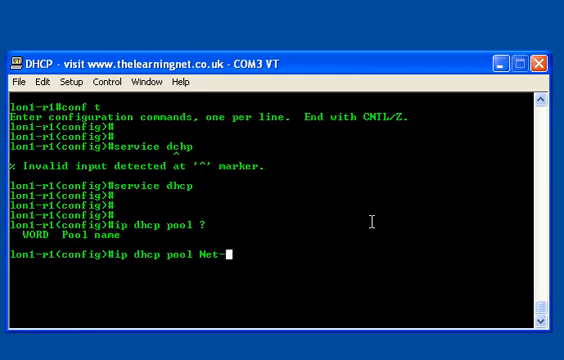
text(-A)
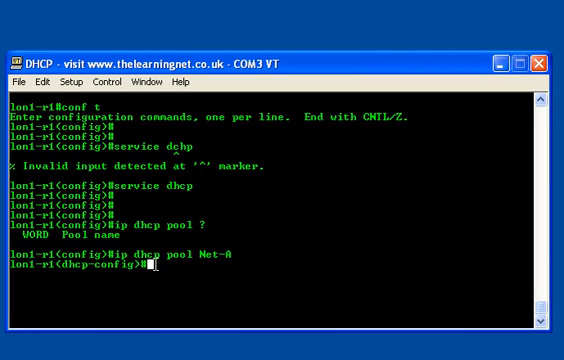
- Assign 'network 192.168.1.0 /24' to the Net-A pool and start the default-router command
text(network)
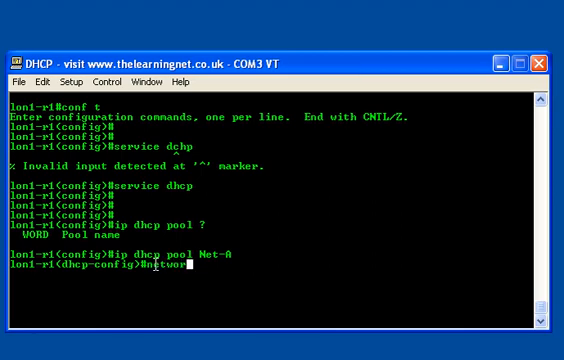
text(network)
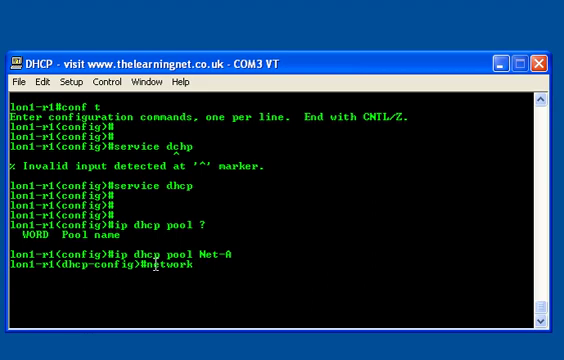
text(192.)
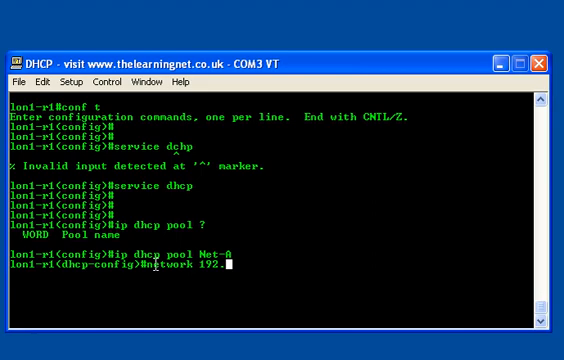
text(168.)
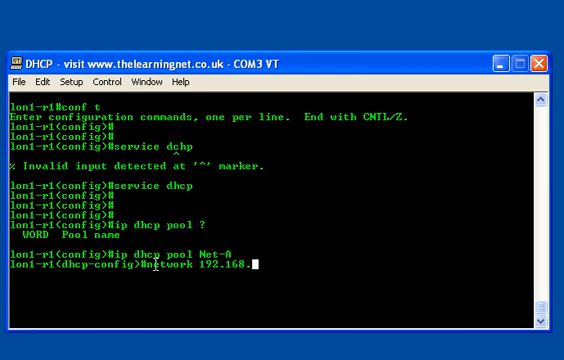
text(1.0)
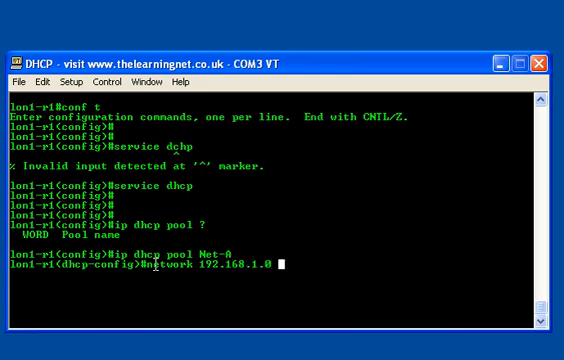
text(/24)
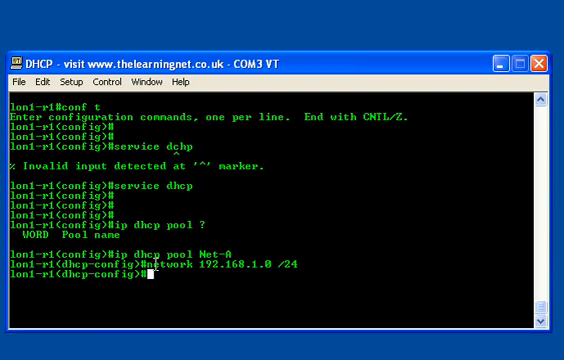
text(default-router)
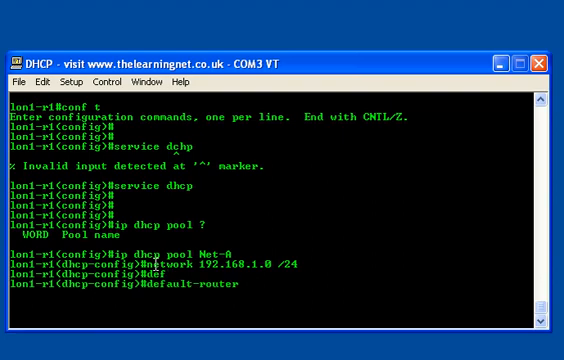
- Set 'default-router 192.168.1.254' and list the pool's available commands with ?
text(192)
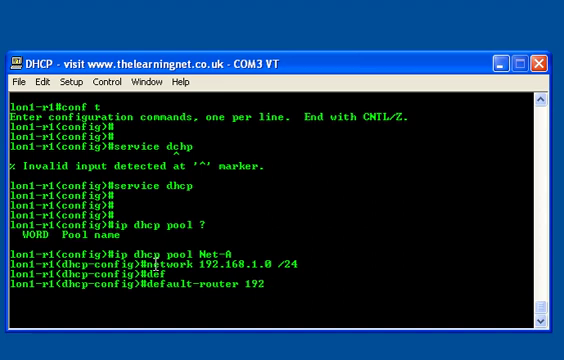
text(.168)
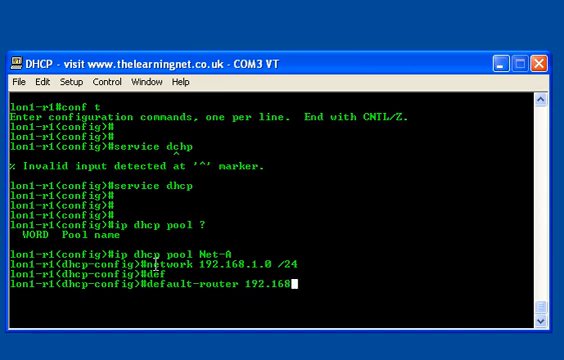
text(.1.)
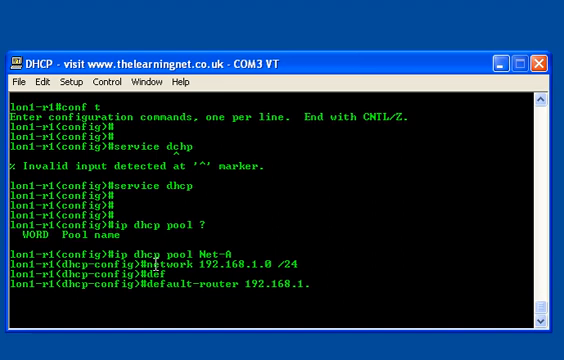
text(254)
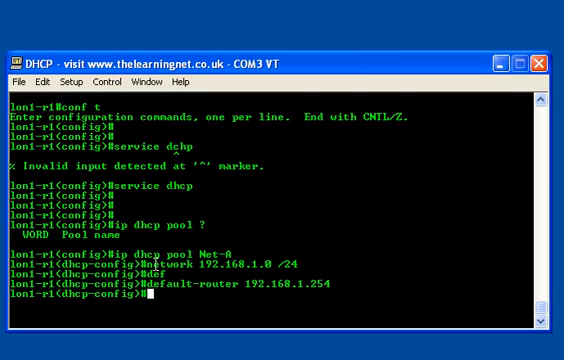
text(?)
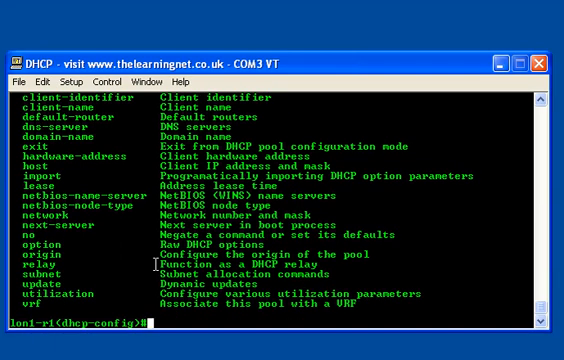
- Set the pool's address lease to one day with 'lease 1'
text(lease)
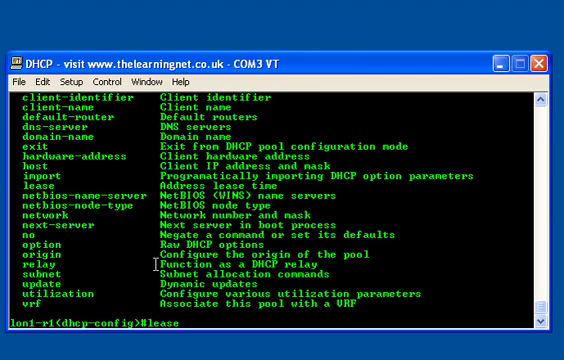
text(1)
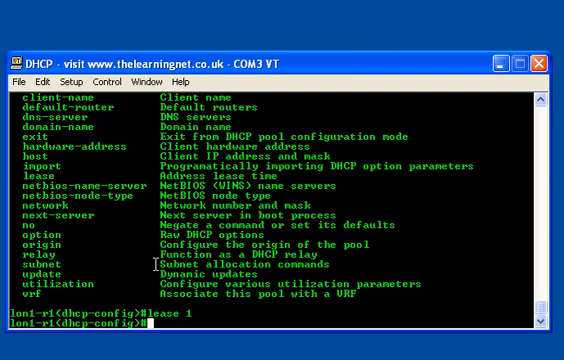
- Exit DHCP pool configuration back to global configuration mode
text(exit)
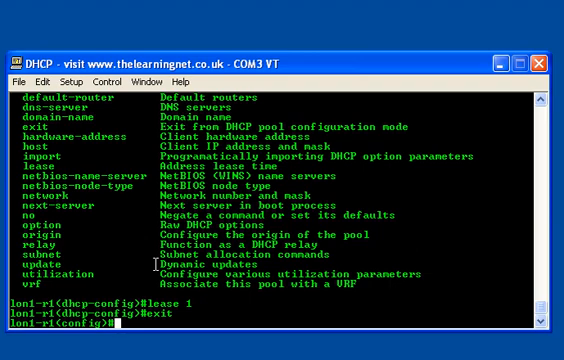
- Start 'ip dhcp excluded-address' with the range beginning 192.168.1.200
text(ip)
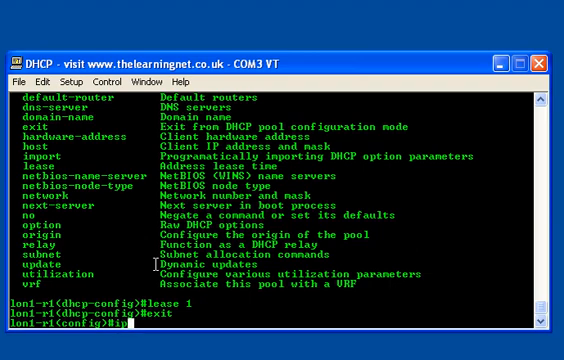
text(dhc)
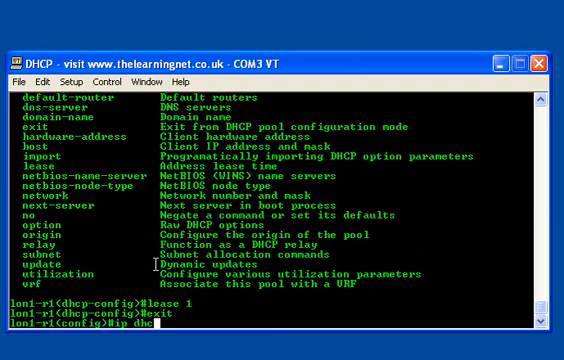
text(excluded-address)
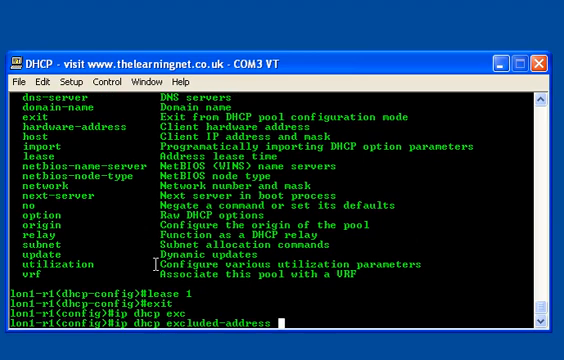
text(192)
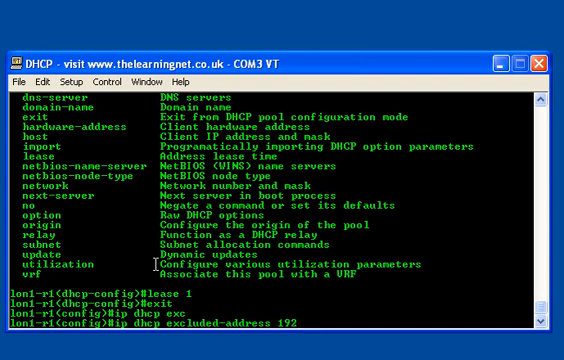
text(.16)
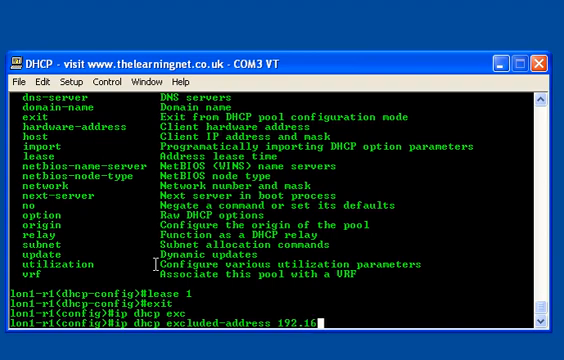
text(8.1.)
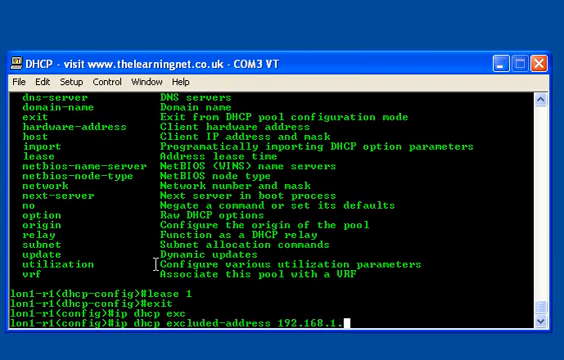
text(200)
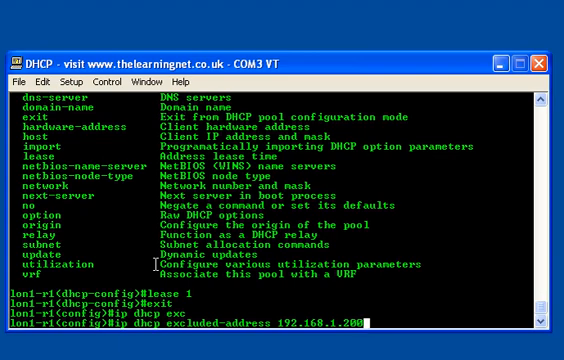
- Complete the excluded range with 192.168.1.254 and submit it to the router
text(19)
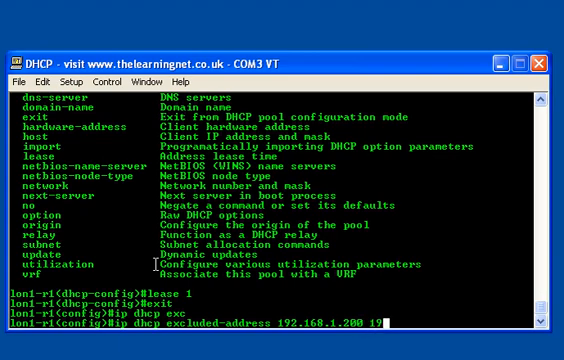
text(92.1)
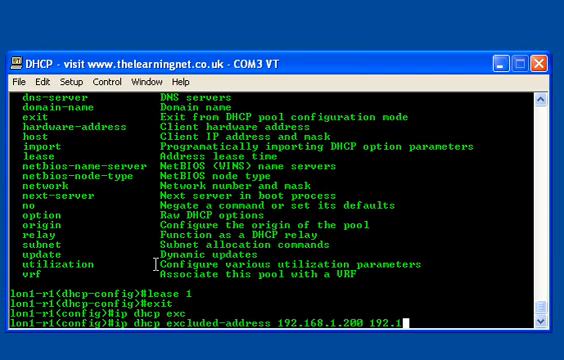
text(6)
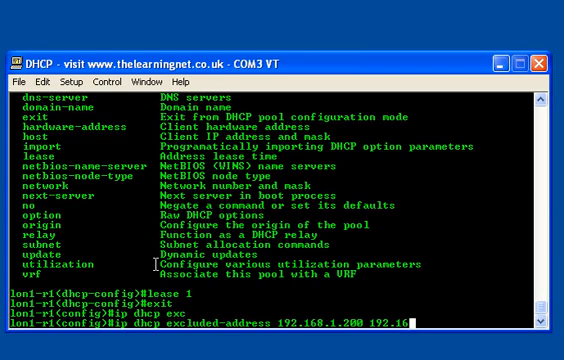
text(8.)
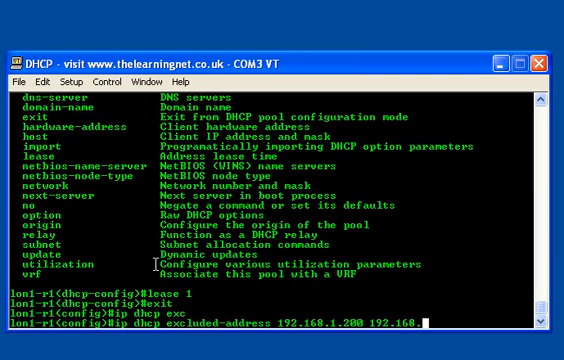
text(254)
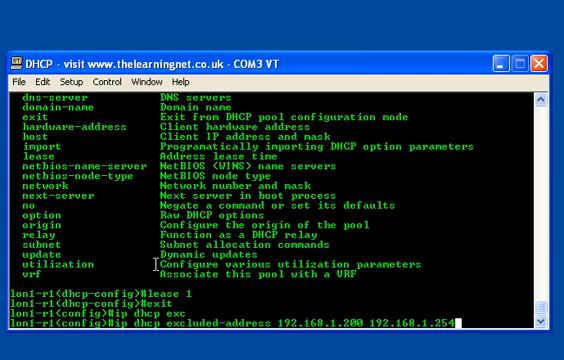
key(Enter)
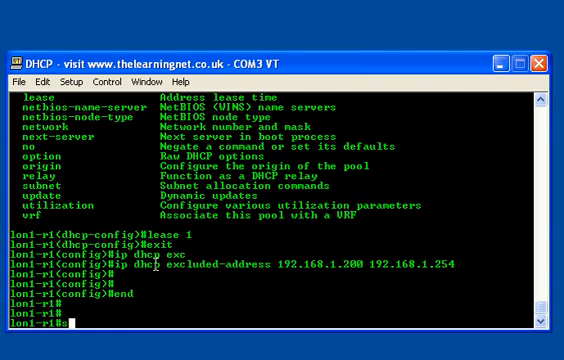
- Type a 'show ip dhcp bindings' command at the router prompt before switching to the PC
text(sh d)
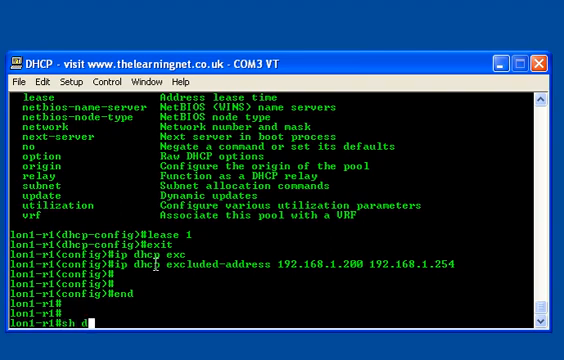
text(dhcp)
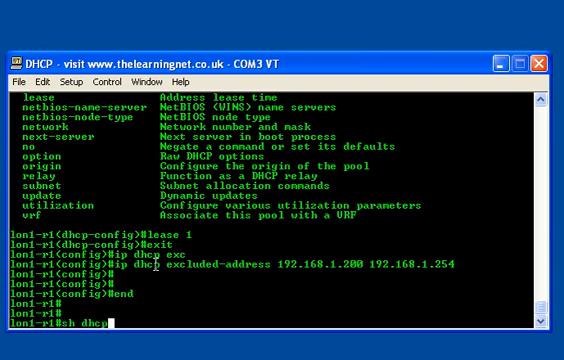
text(bindi)
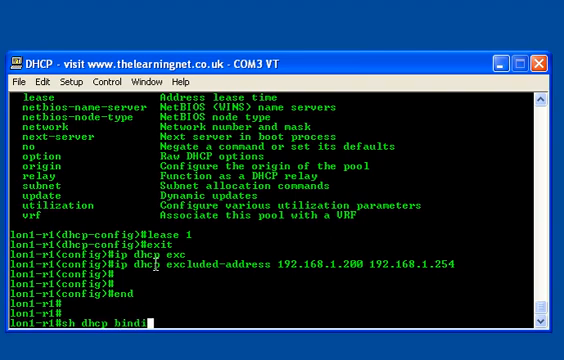
text(ngs)
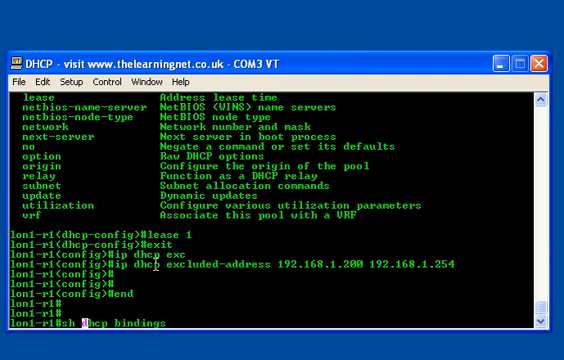
text(ip)
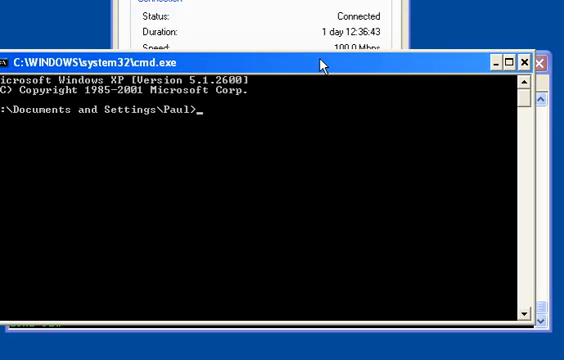
- Run 'ipconfig /release' on the PC to drop its current address lease
text(ipconfig)
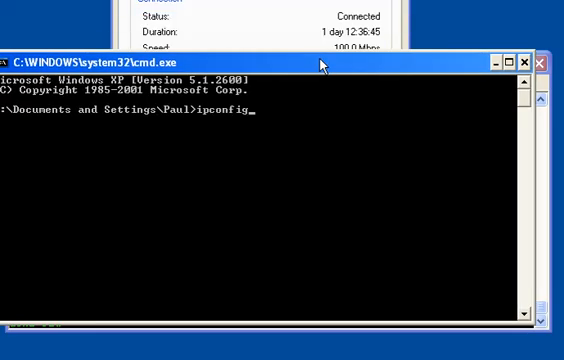
text(/)
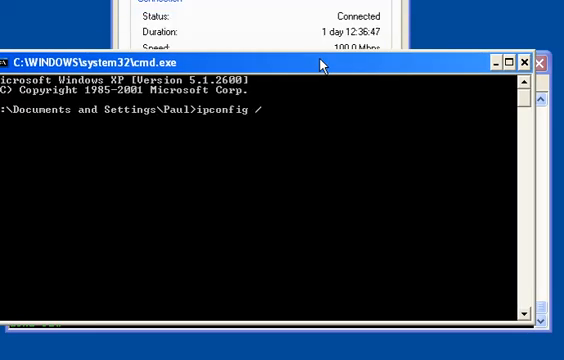
text(release)
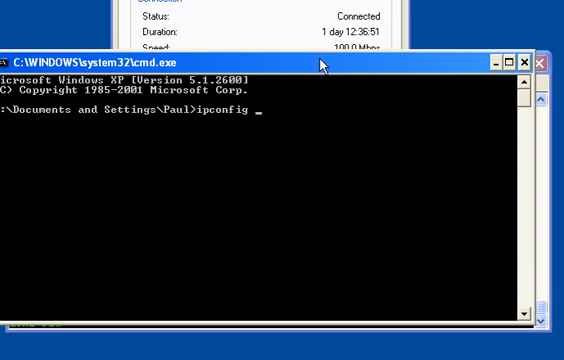
text(/releas)
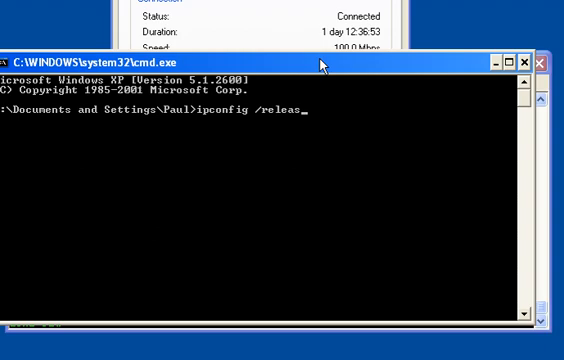
text(e)
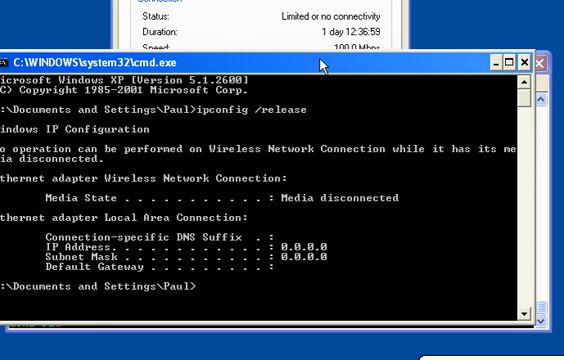
text(ipconfig /relea)
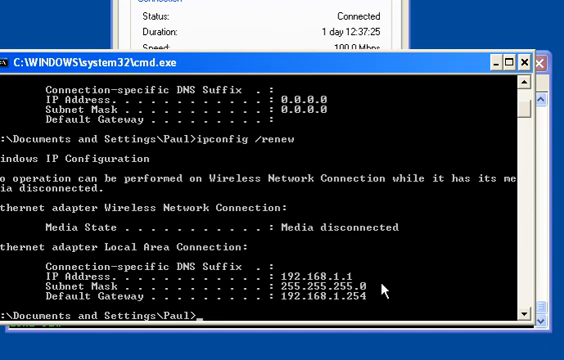
mouse_move(376, 292)
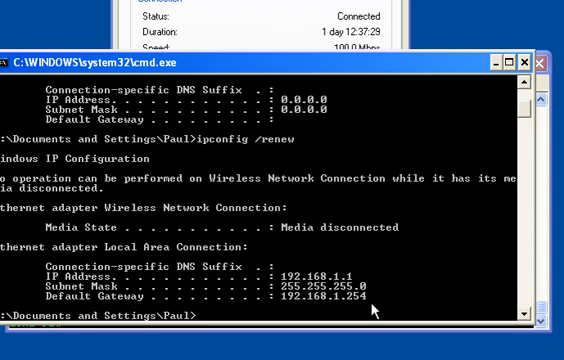
- Renew the PC's lease with 'ipconfig /renew' and show 192.168.1.1 in the router's DHCP binding table
text(ipconfig /renew)
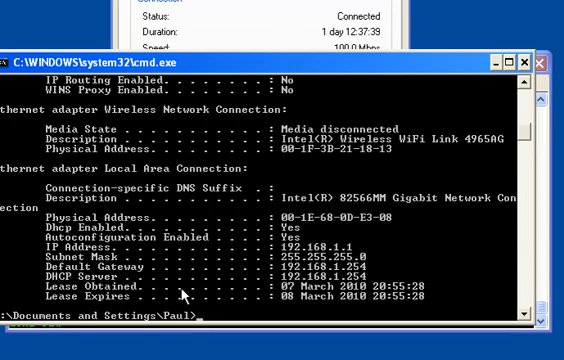
mouse_move(390, 300)
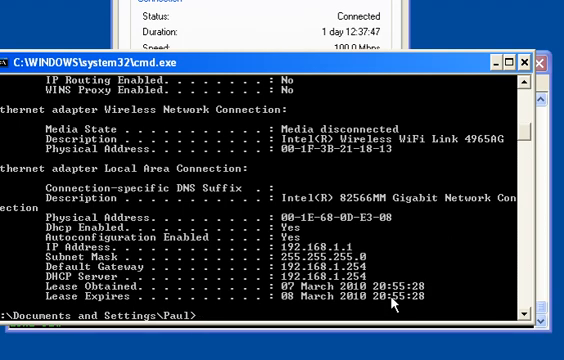
mouse_move(494, 68)
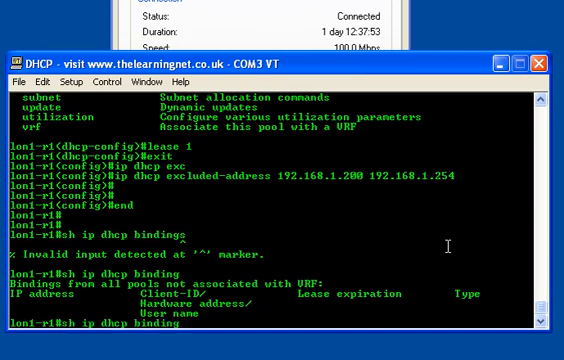
key(Return)
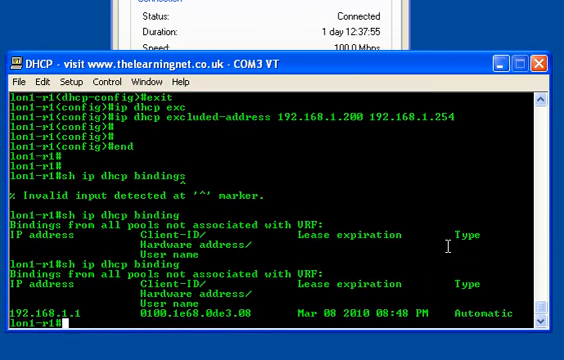